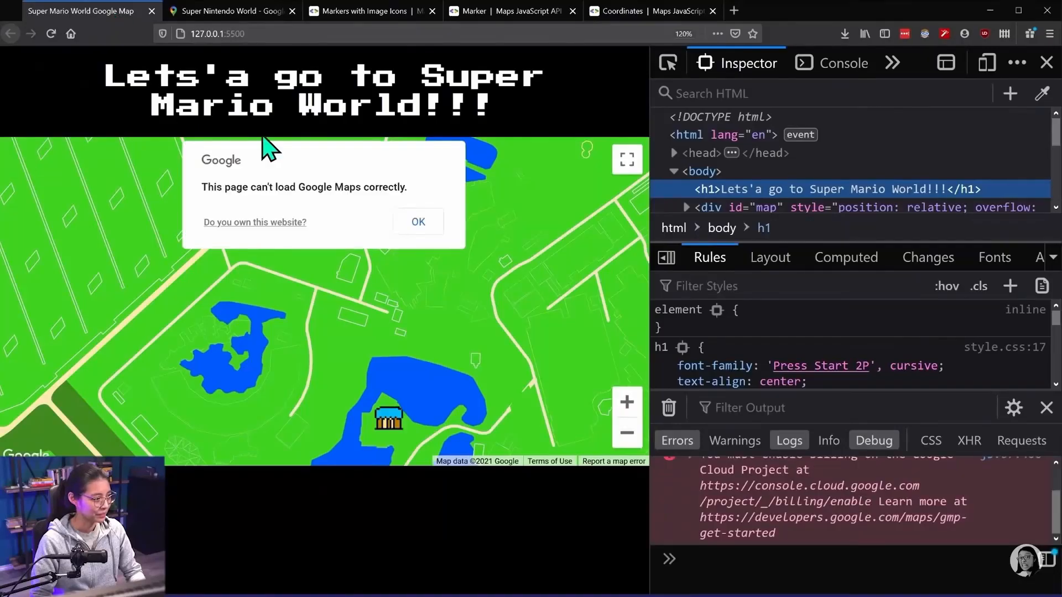
Close the 'This page can't load Google Maps correctly' warning to reveal the map and castle marker
{"action": "left_click", "coordinate": [418, 221]}
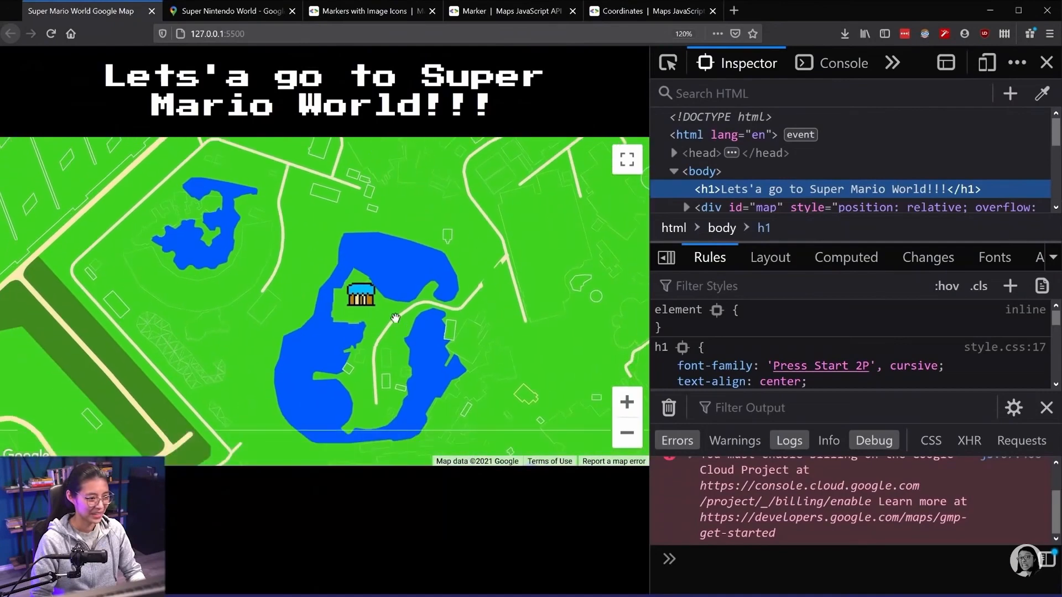